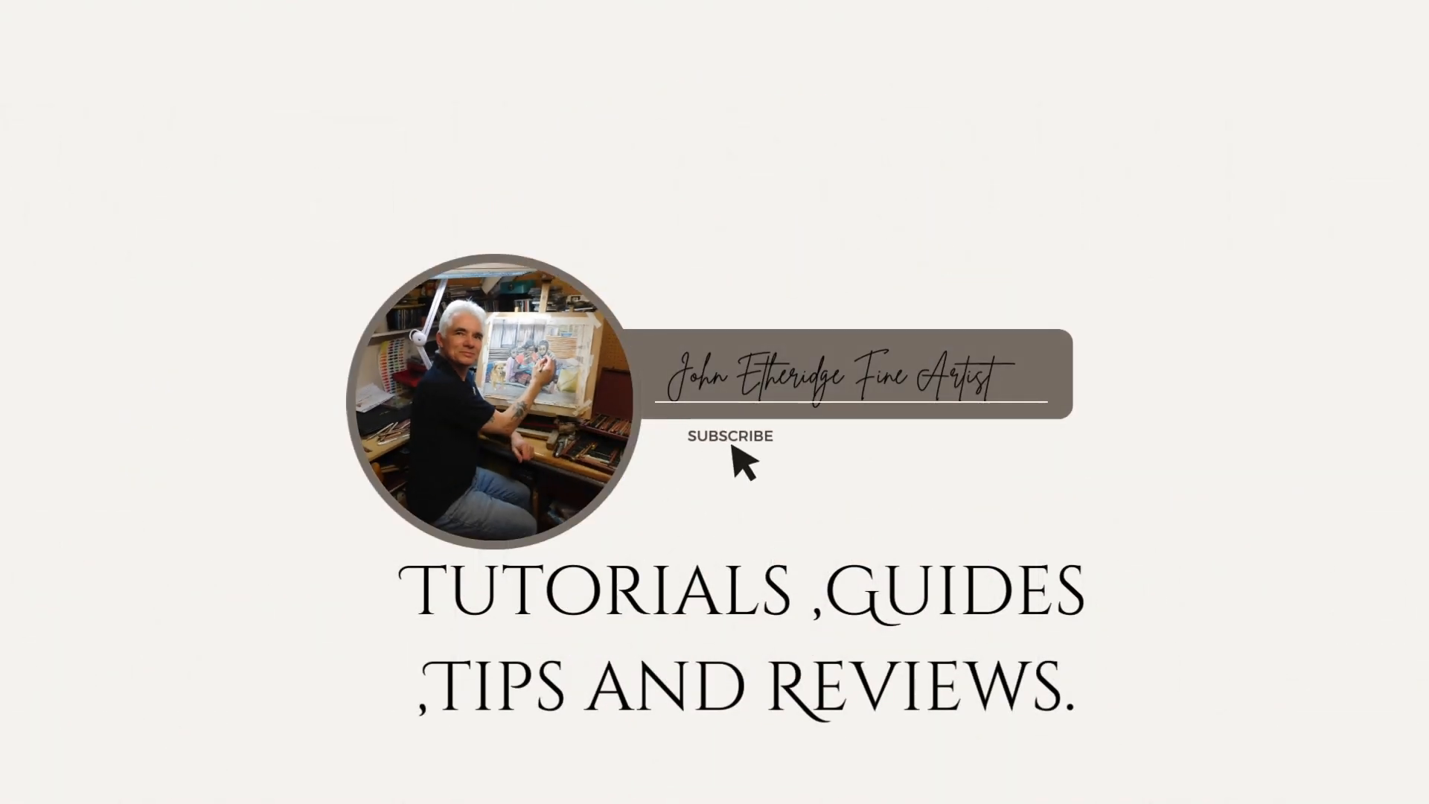
Subscribe to the John Etheridge Fine Artist channel, switching the card to subscribed with a like-and-subscribe message.
click(729, 436)
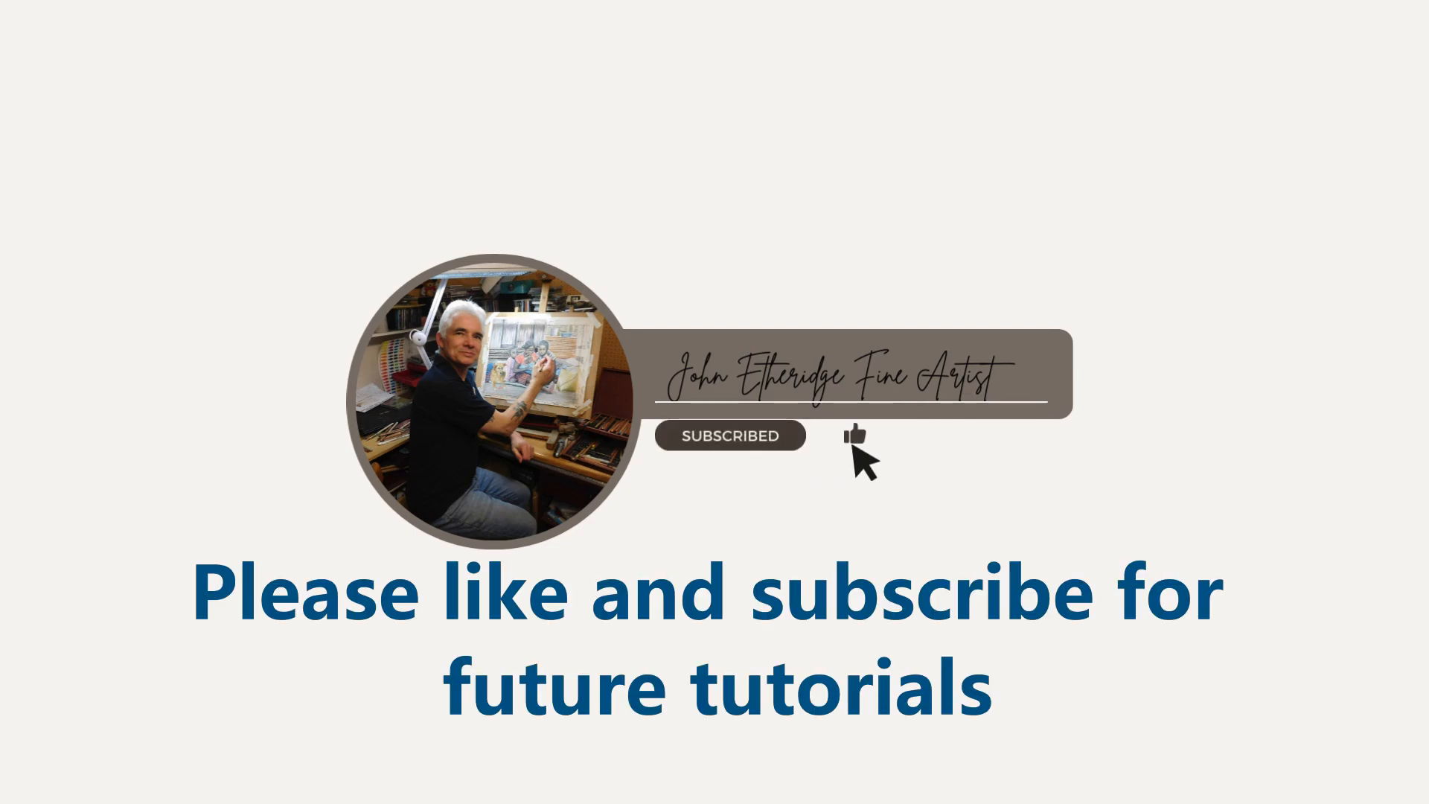